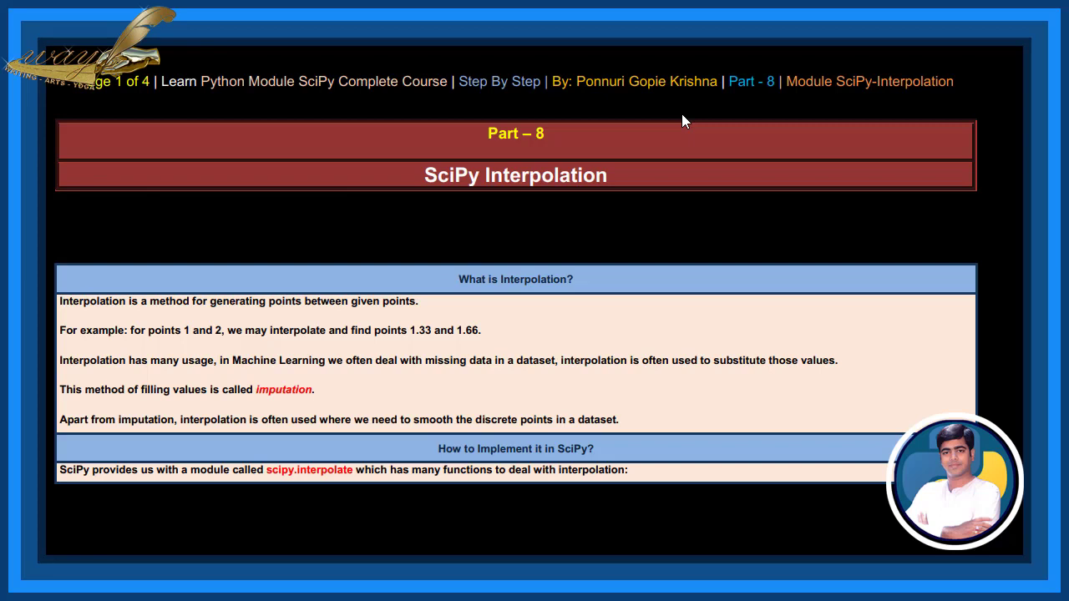
{"action": "mouse_move", "coordinate": [737, 221]}
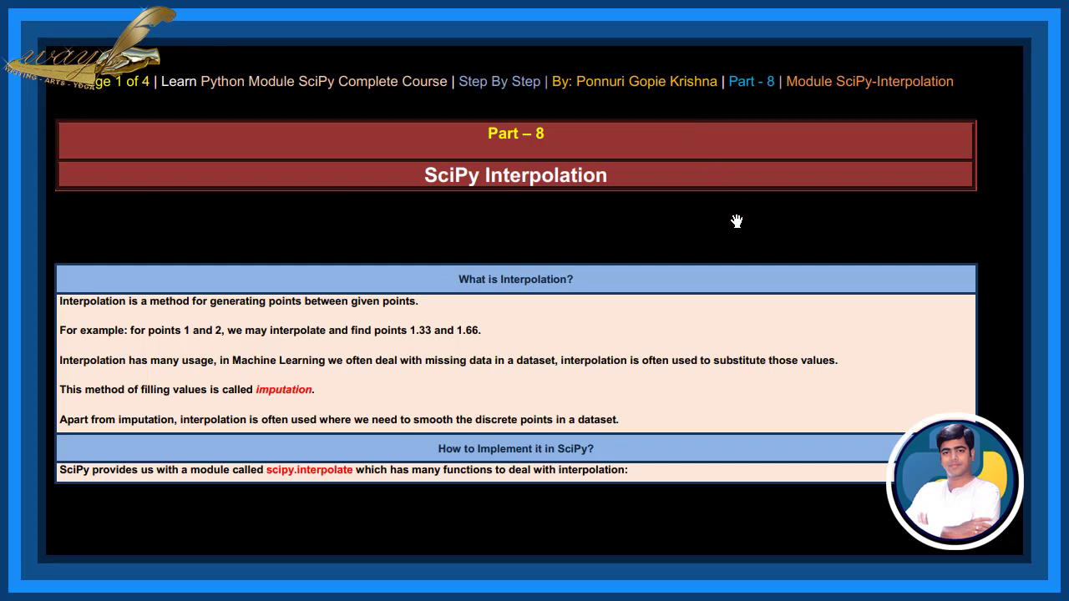
{"action": "scroll", "scroll_direction": "up", "scroll_amount": 3}
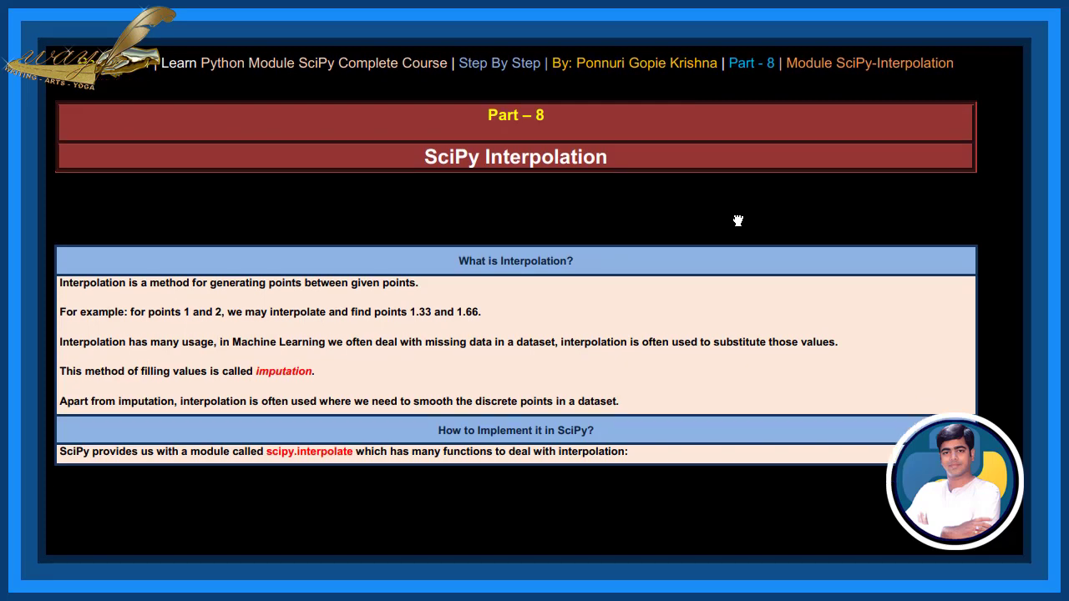
{"action": "scroll", "scroll_direction": "down", "scroll_amount": 3}
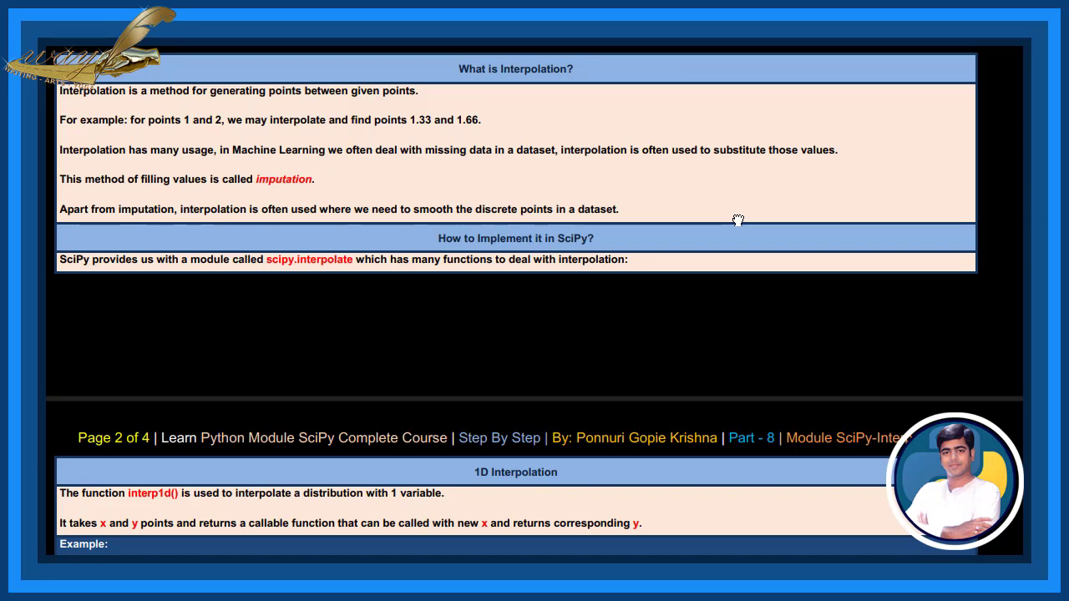
{"action": "scroll", "scroll_direction": "down", "scroll_amount": 3}
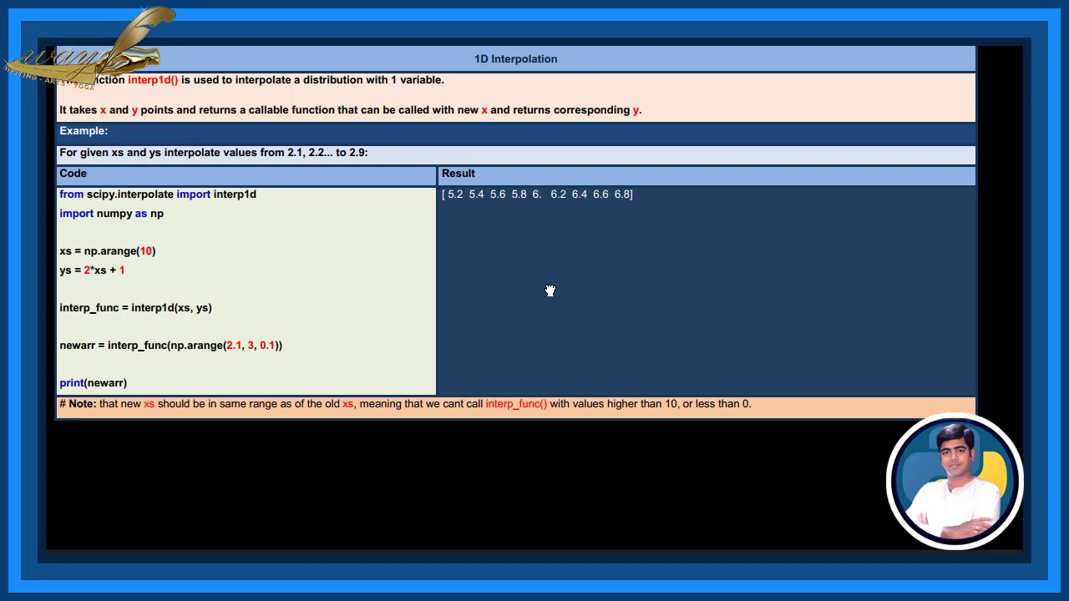
{"action": "mouse_move", "coordinate": [577, 281]}
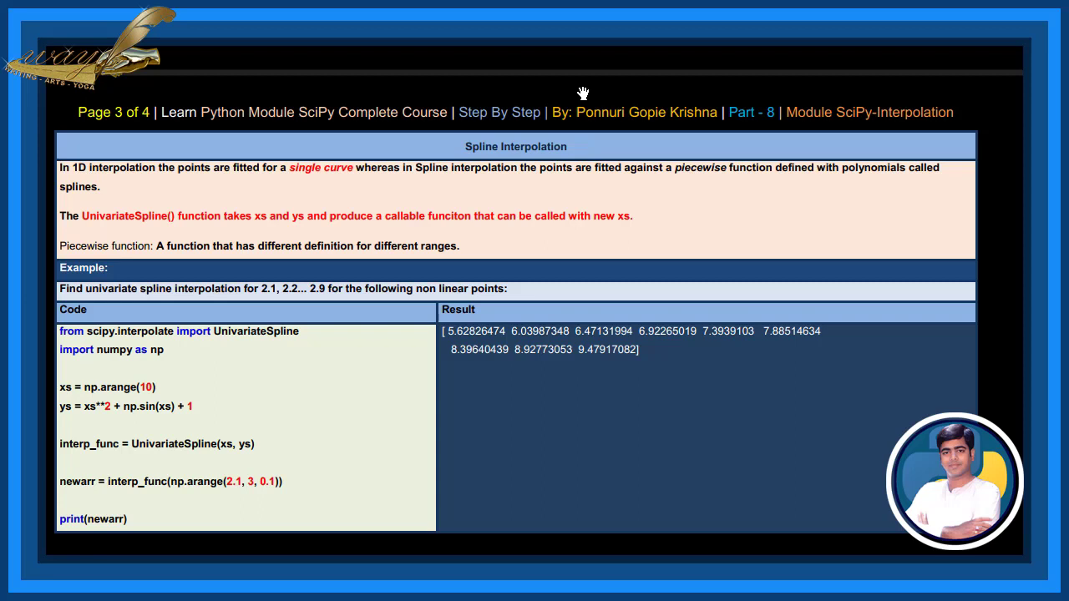
{"action": "mouse_move", "coordinate": [358, 376]}
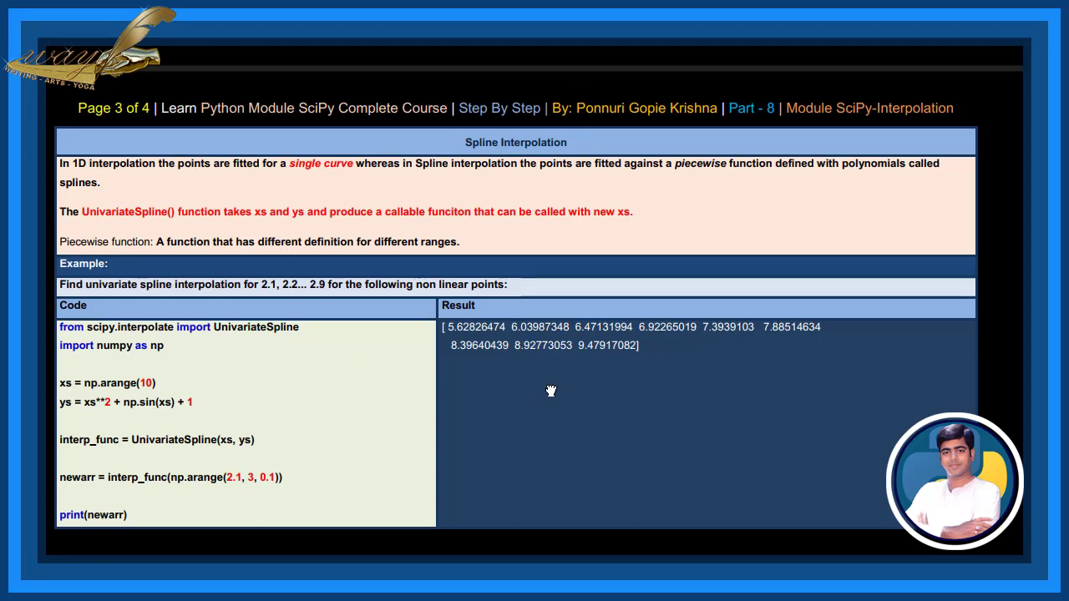
{"action": "scroll", "scroll_direction": "up", "scroll_amount": 3}
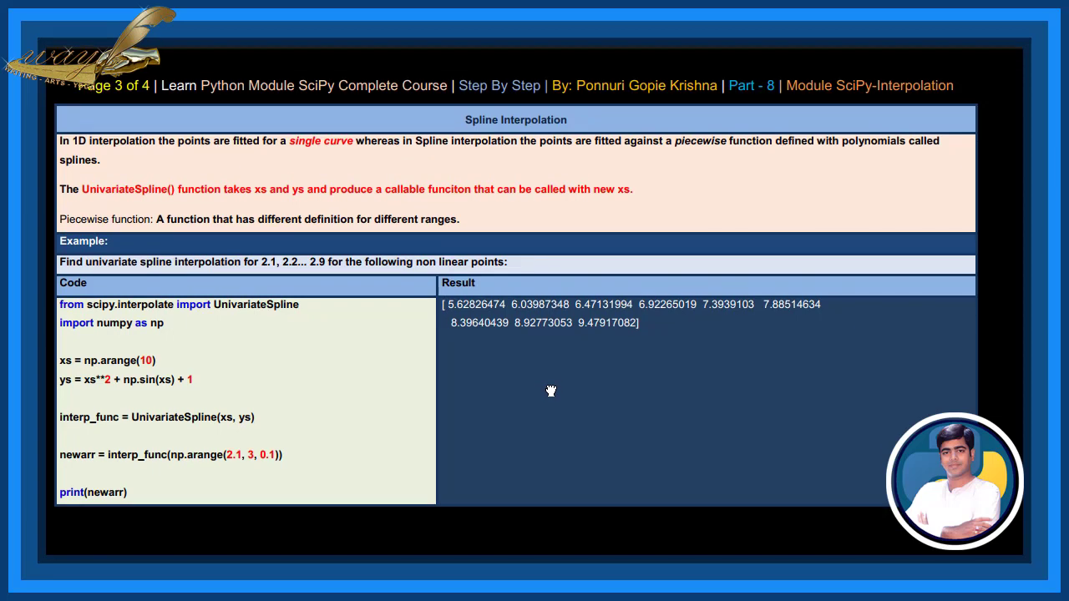
{"action": "scroll", "scroll_direction": "down", "scroll_amount": 3}
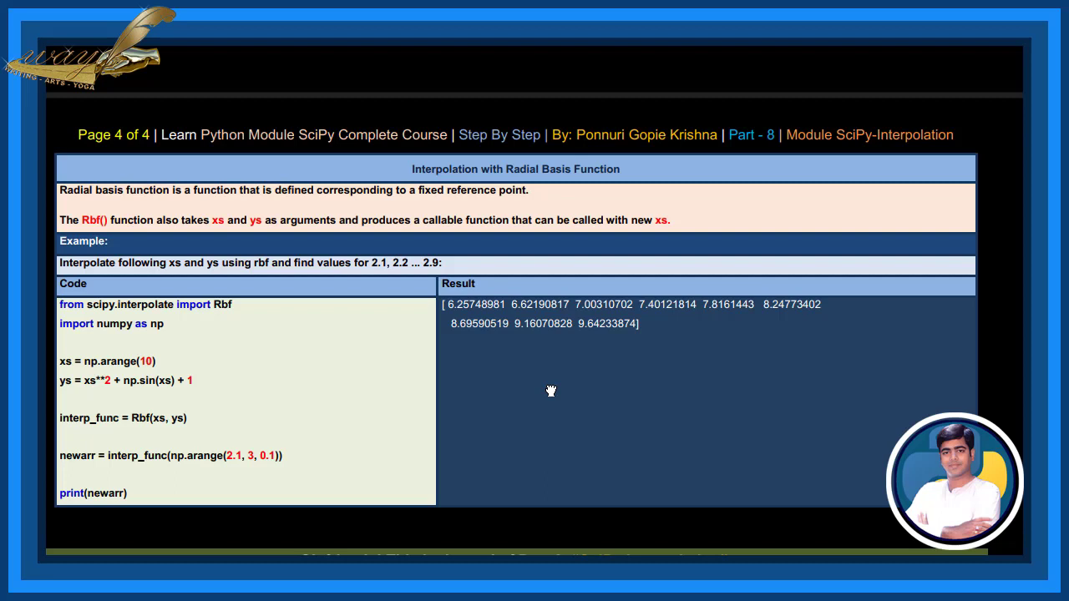
{"action": "mouse_move", "coordinate": [237, 348]}
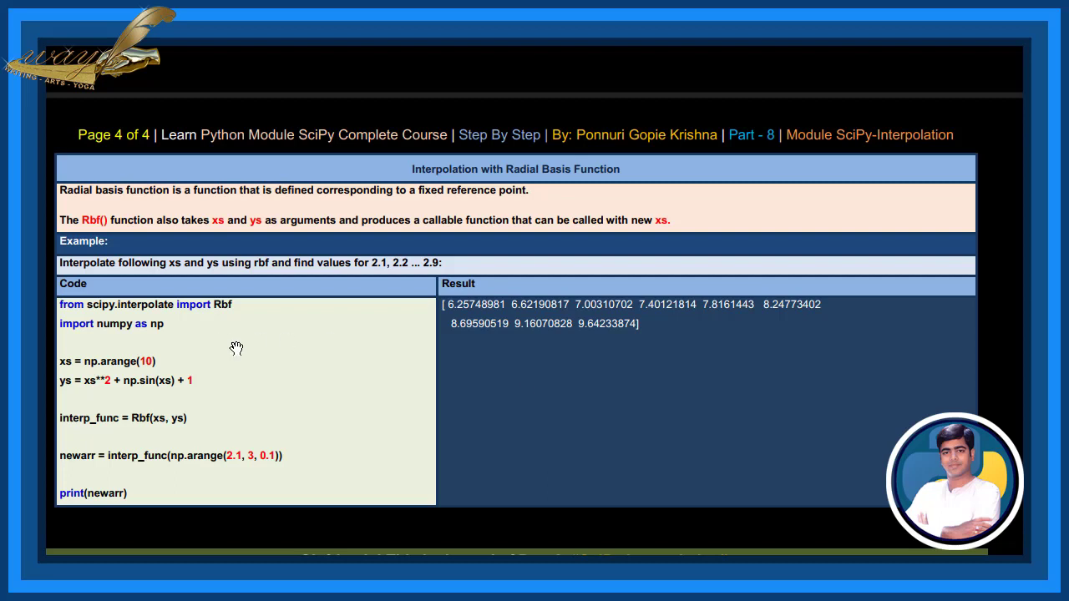
{"action": "mouse_move", "coordinate": [310, 416]}
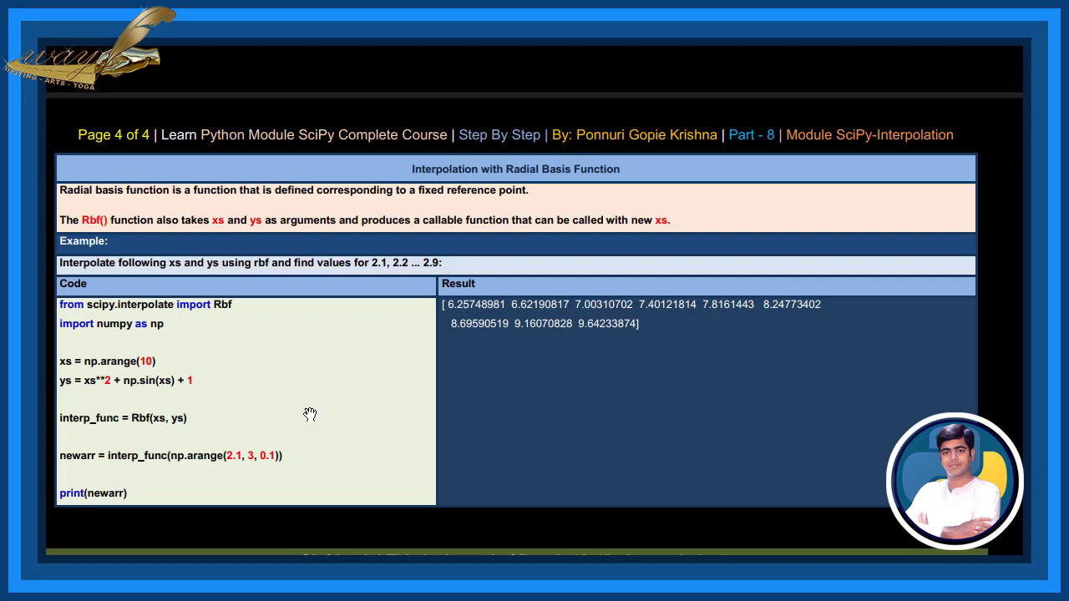
{"action": "mouse_move", "coordinate": [547, 408]}
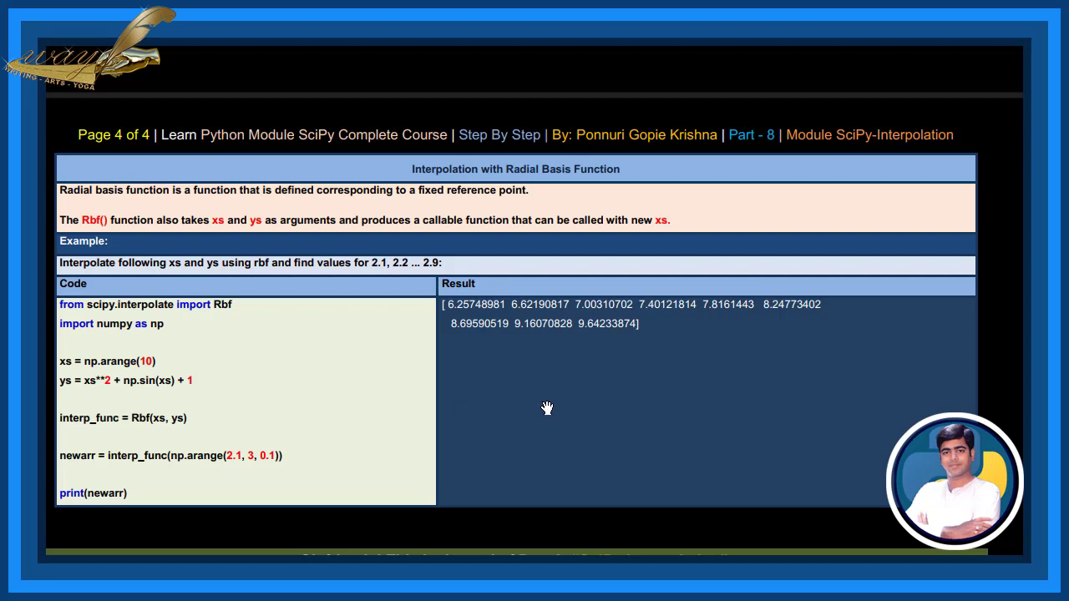
{"action": "mouse_move", "coordinate": [573, 404]}
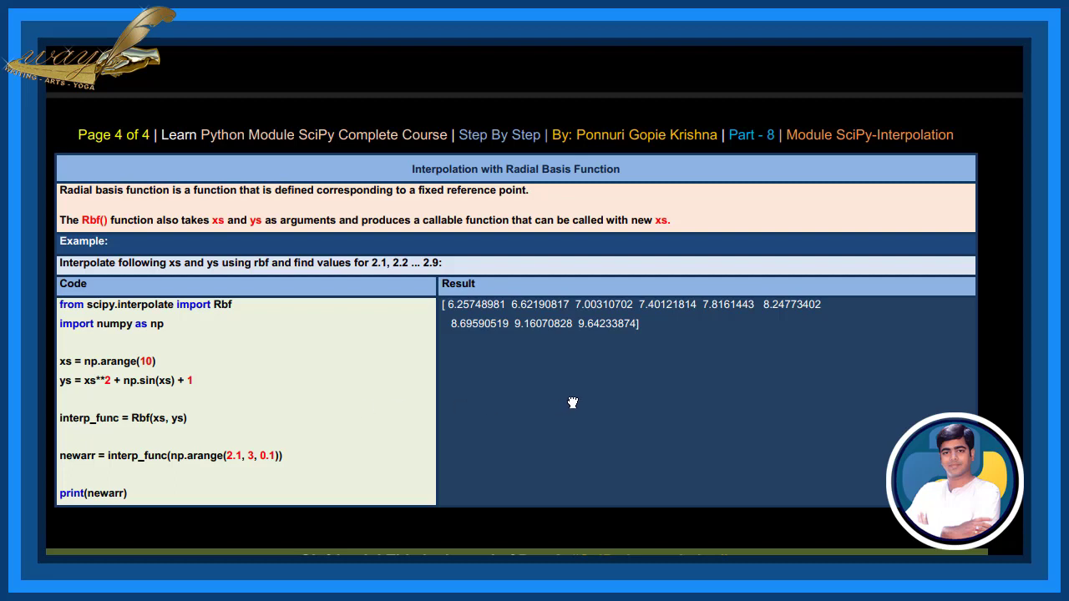
{"action": "scroll", "scroll_direction": "down", "scroll_amount": 3}
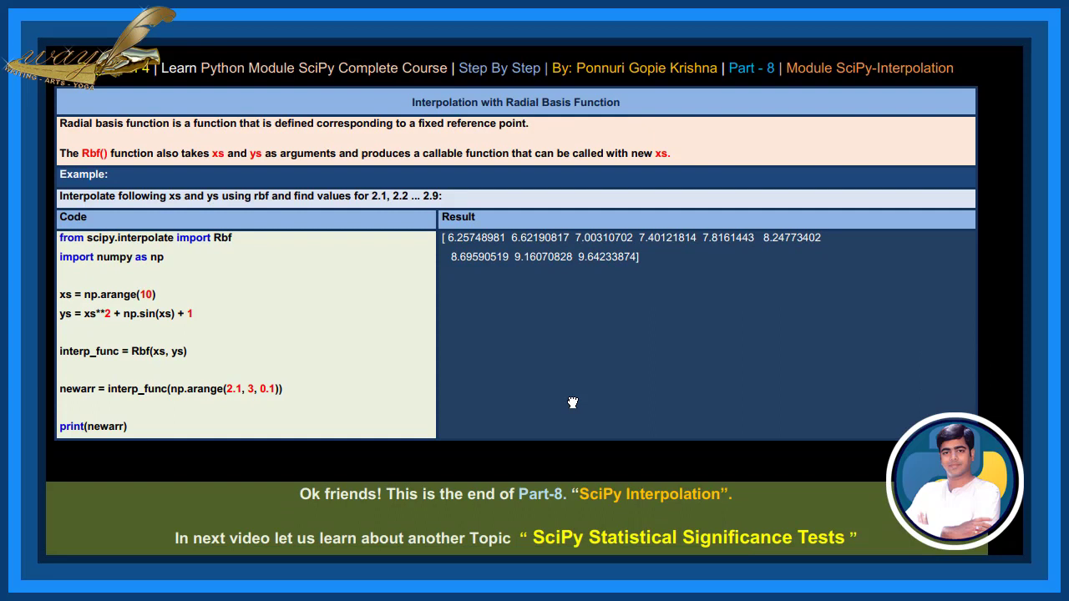